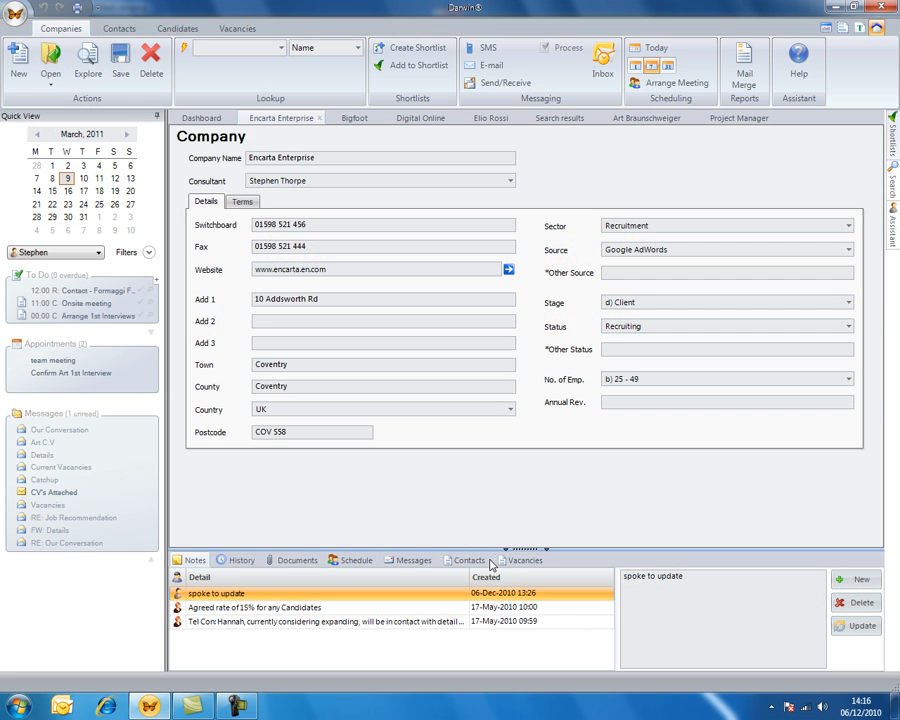
{"action": "mouse_move", "coordinate": [460, 534]}
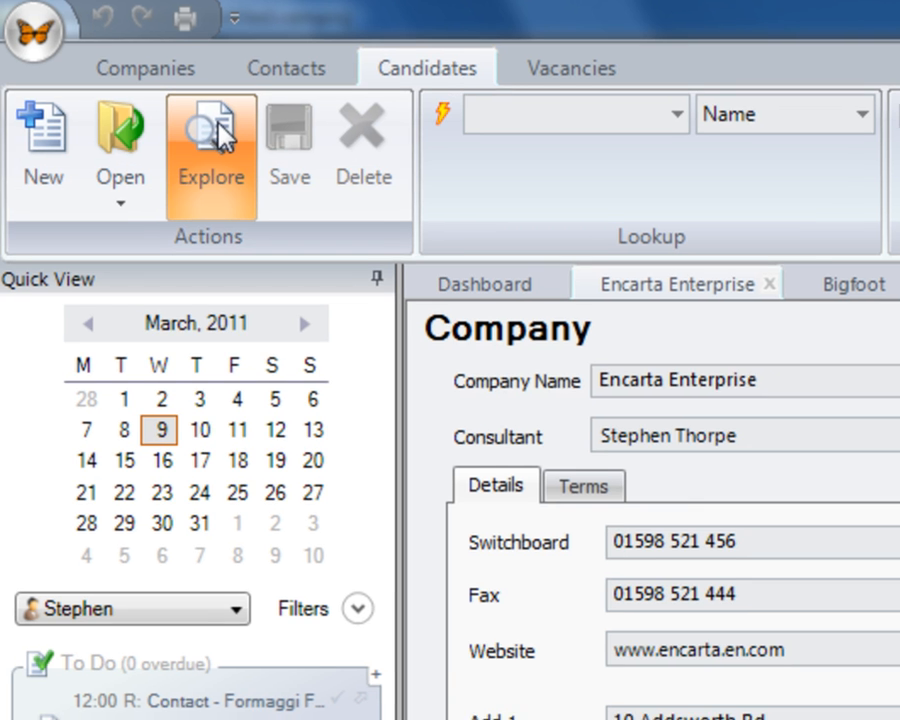
List Candidates in the Data Explorer updated by anyone over the last year
{"action": "left_click", "coordinate": [210, 150]}
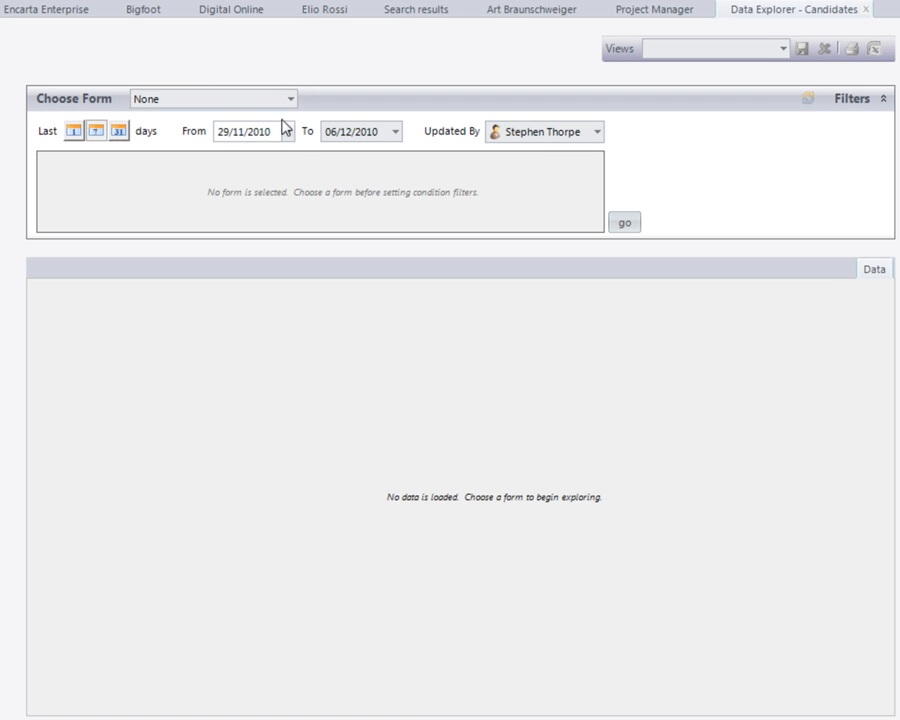
{"action": "left_click", "coordinate": [290, 100]}
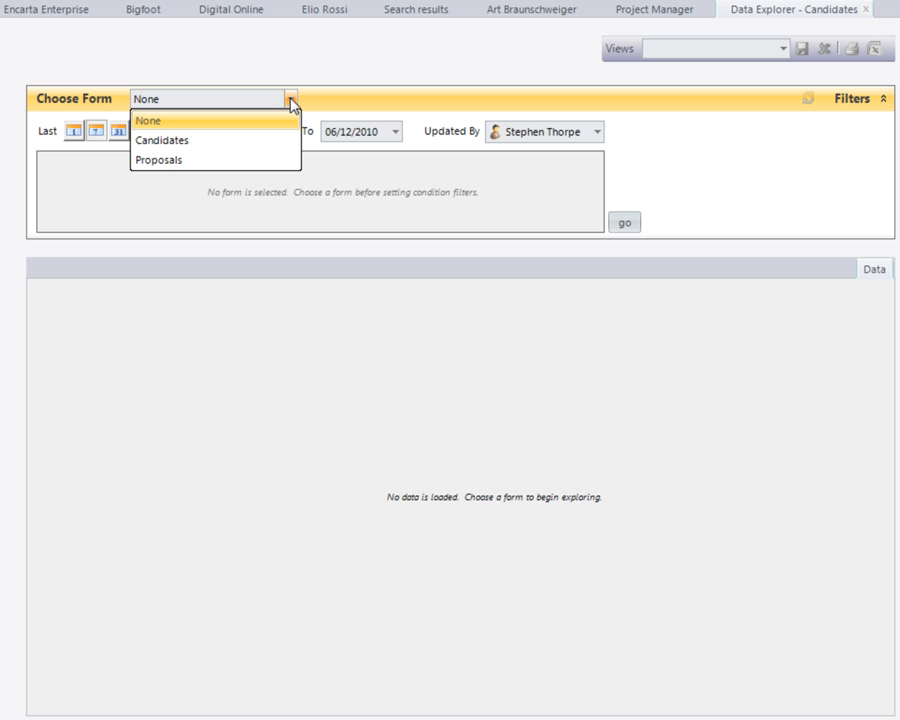
{"action": "left_click", "coordinate": [162, 140]}
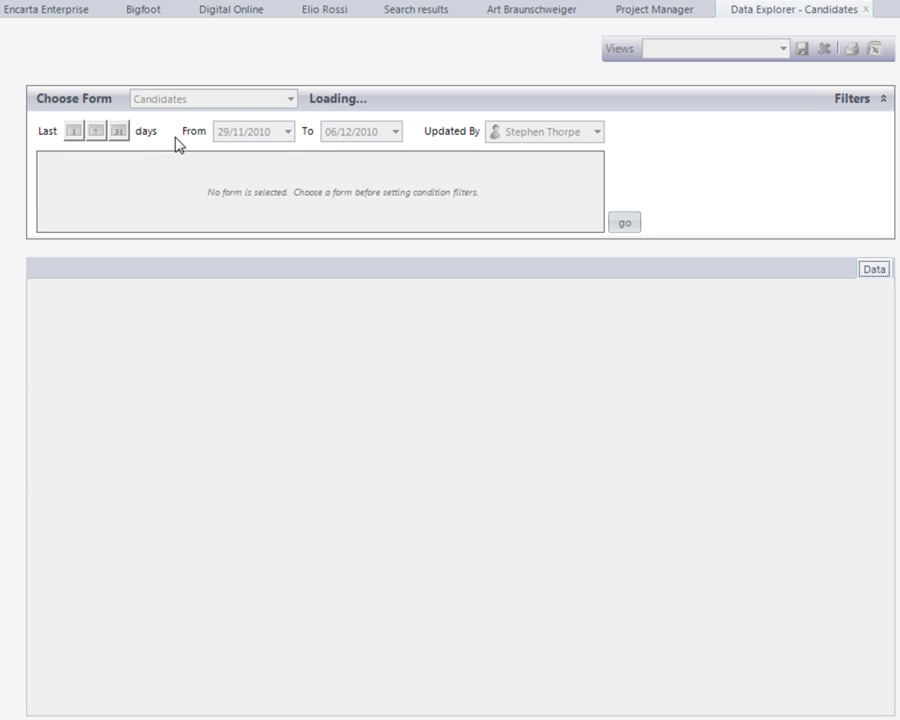
{"action": "left_click", "coordinate": [288, 132]}
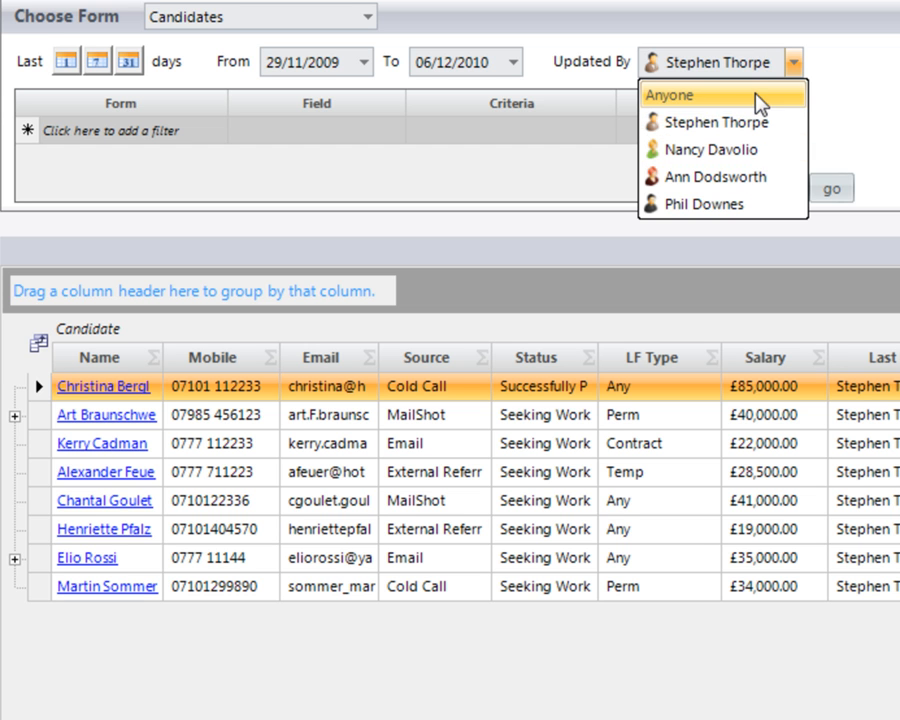
{"action": "left_click", "coordinate": [672, 94]}
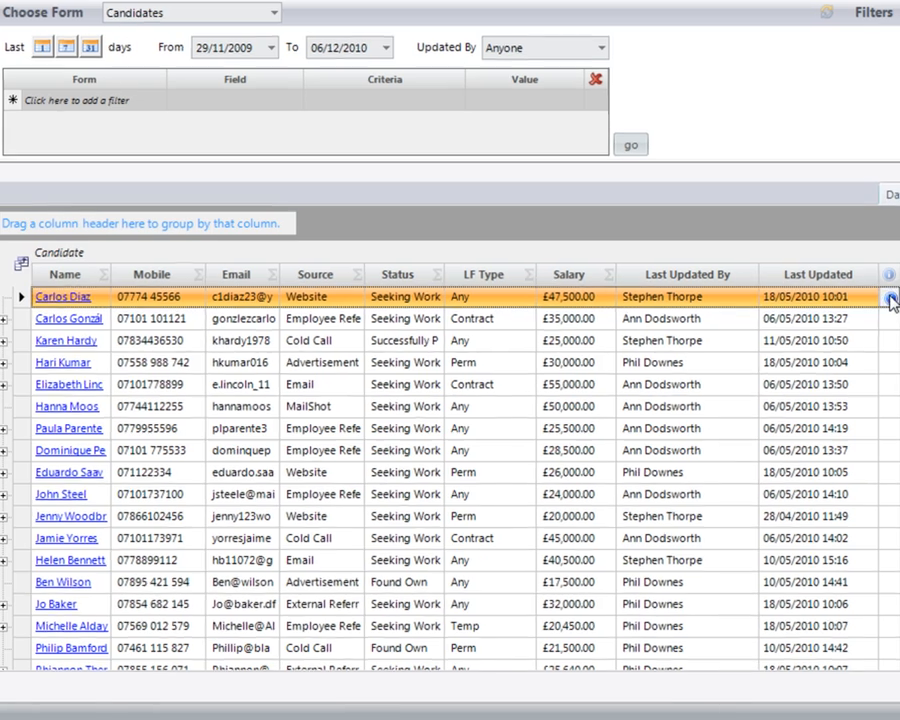
View the first candidate's linked records menu
{"action": "left_click", "coordinate": [890, 296]}
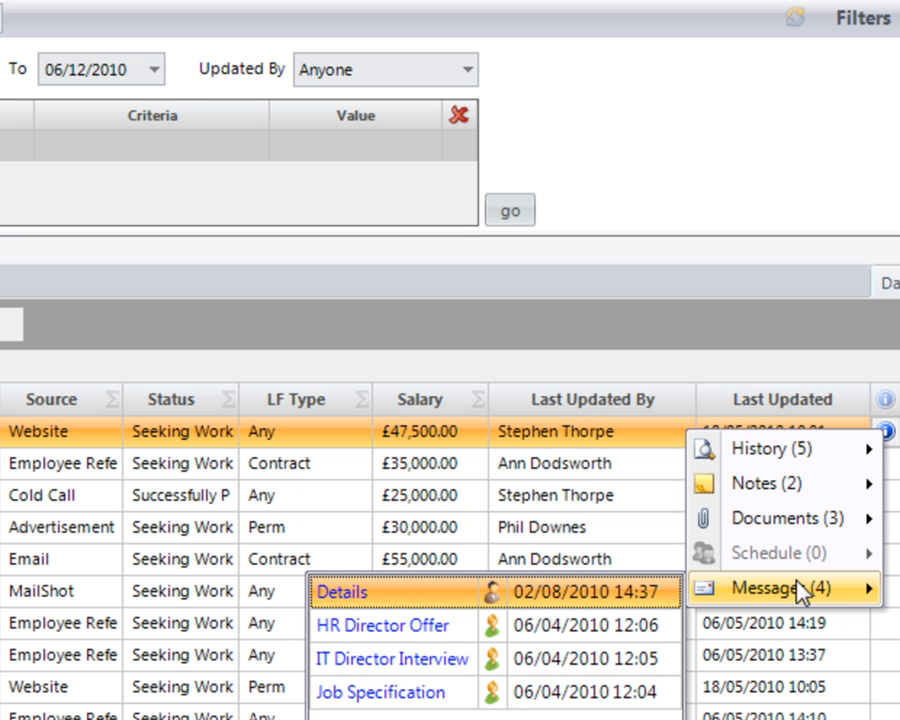
{"action": "mouse_move", "coordinate": [752, 322]}
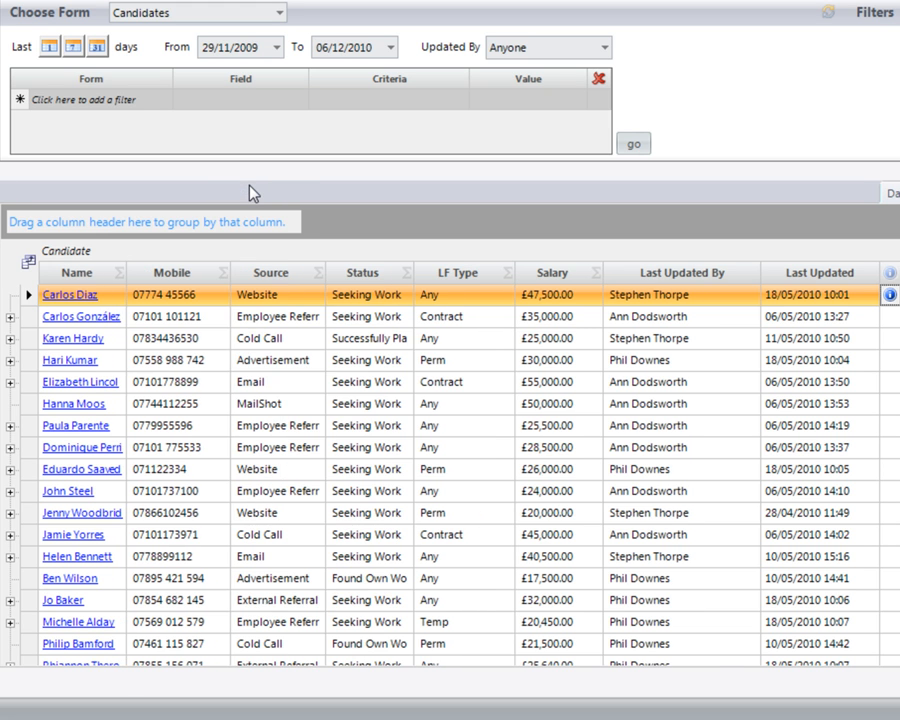
{"action": "mouse_move", "coordinate": [142, 164]}
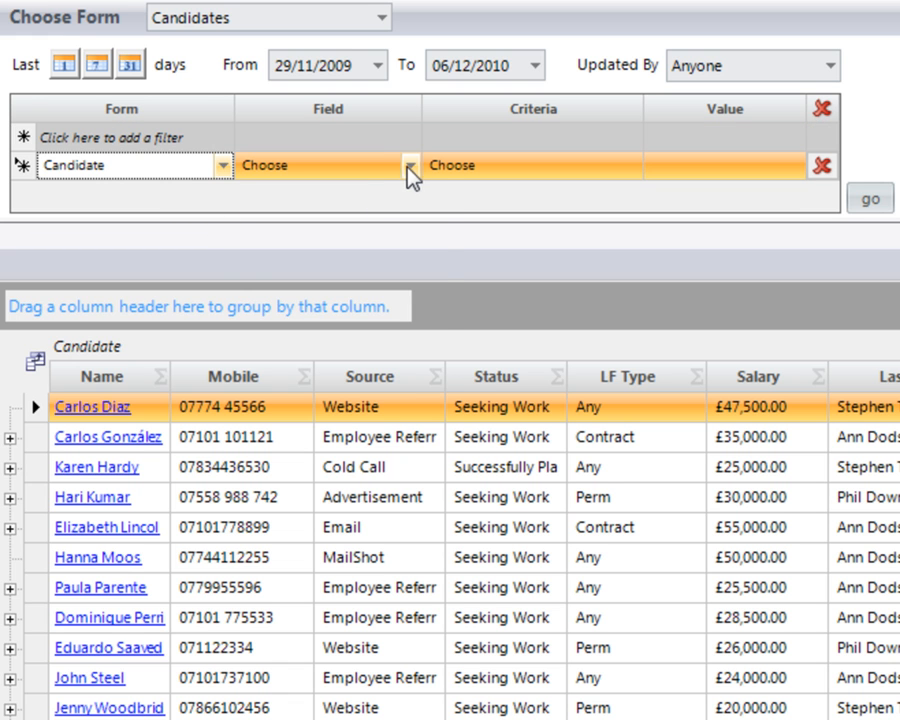
Filter candidates where LF Type contains 'Perm'
{"action": "left_click", "coordinate": [408, 164]}
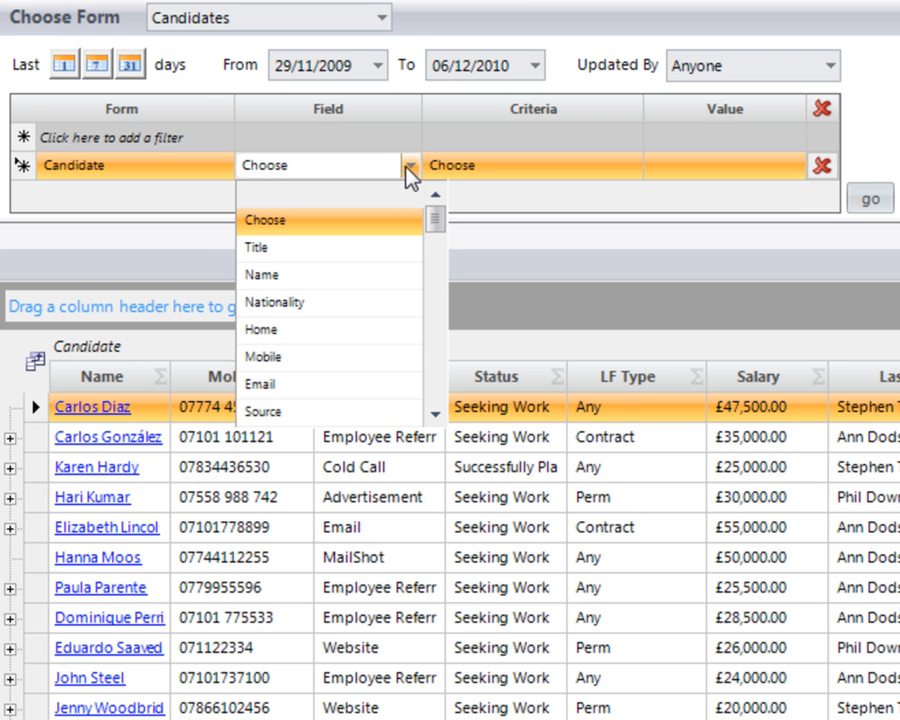
{"action": "mouse_move", "coordinate": [368, 176]}
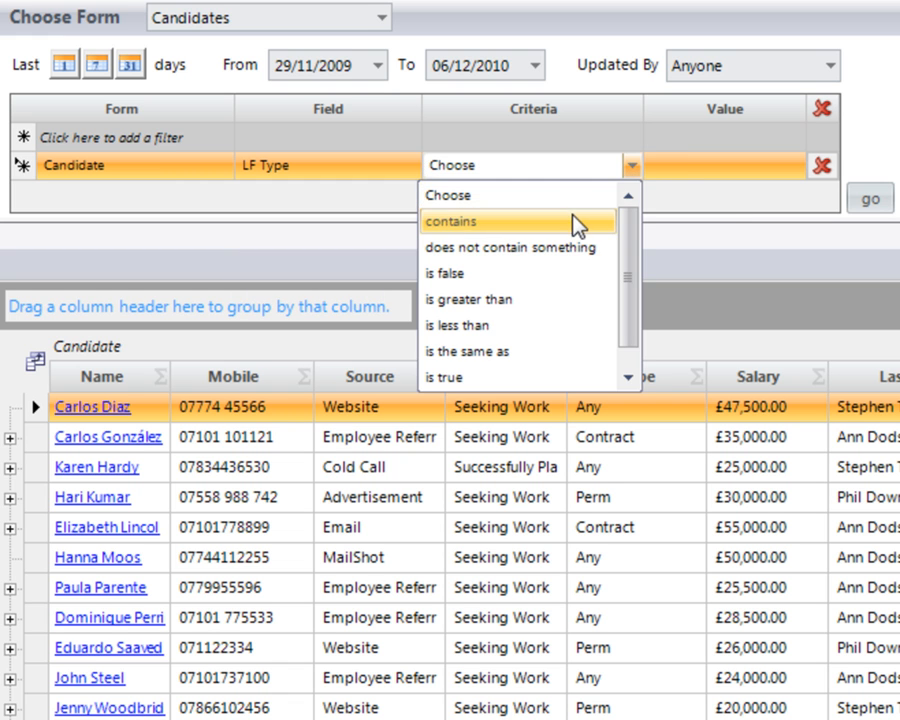
{"action": "left_click", "coordinate": [452, 220]}
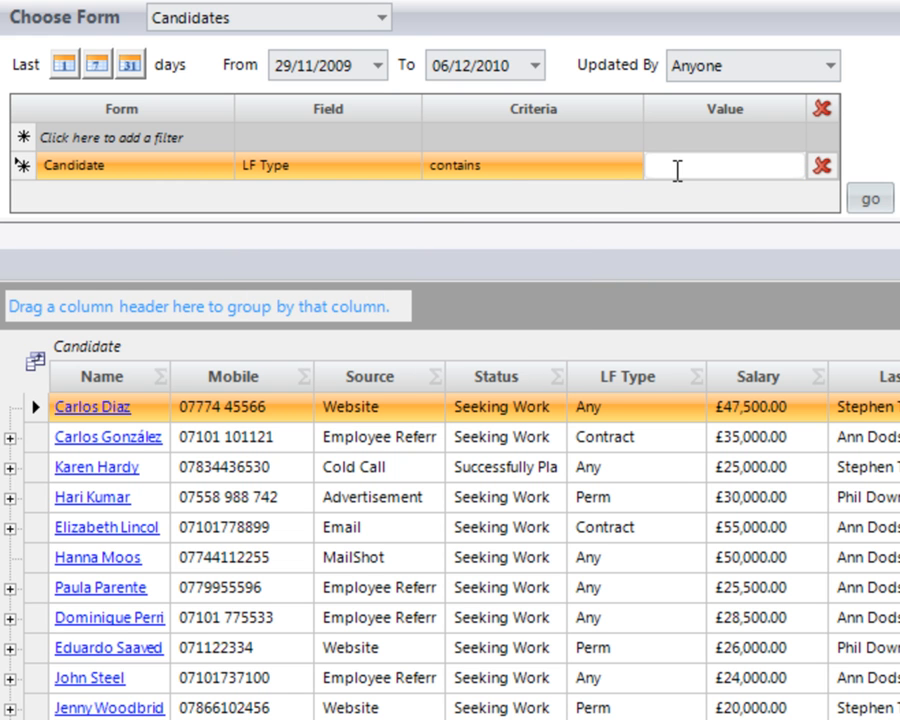
{"action": "type", "text": "Perm"}
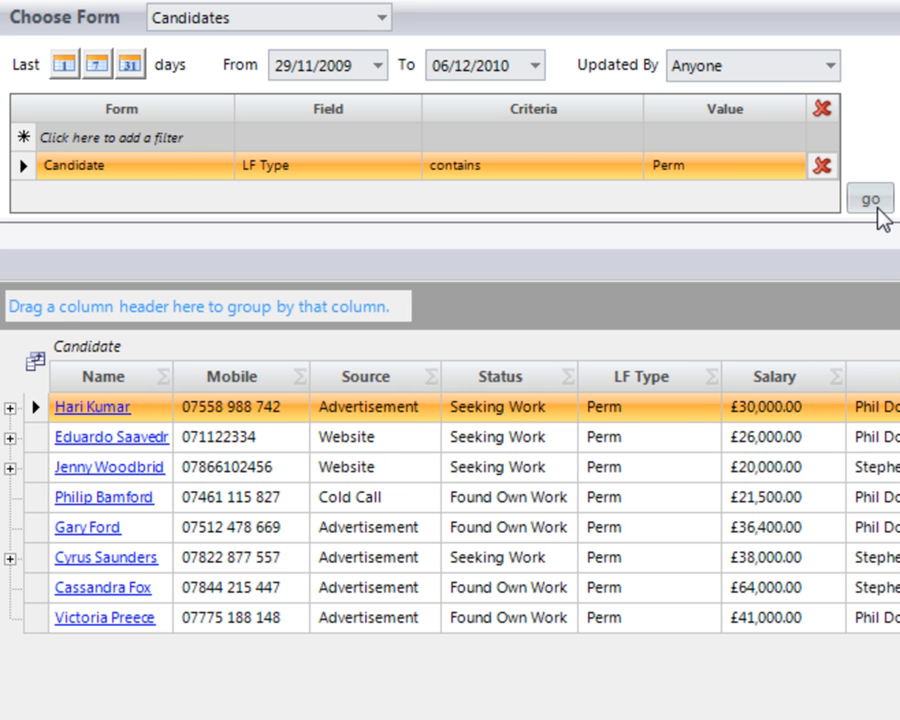
{"action": "mouse_move", "coordinate": [676, 420]}
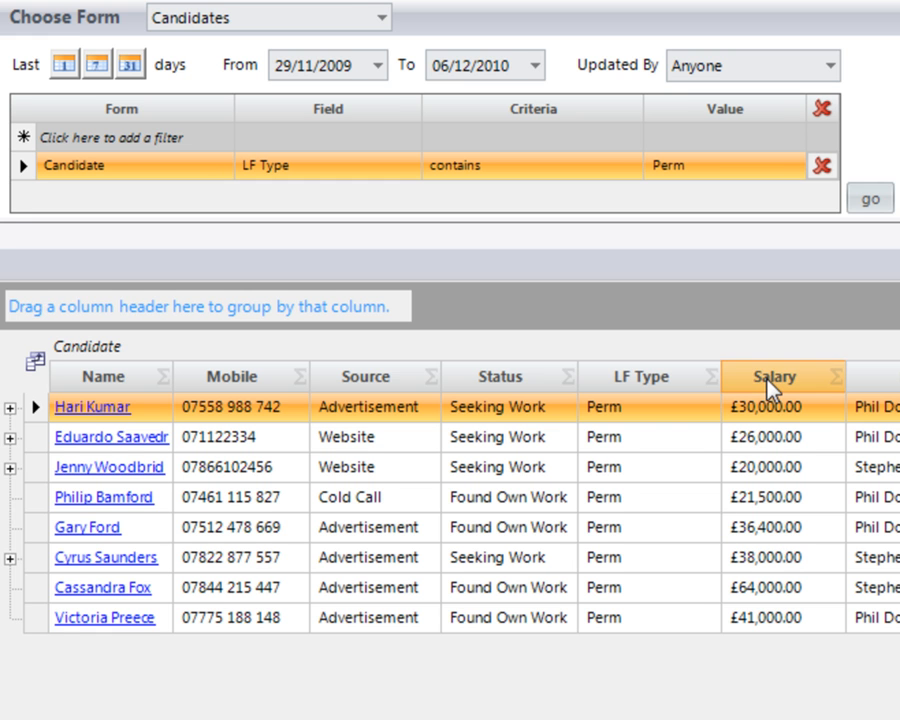
{"action": "left_click_drag", "start_coordinate": [776, 376], "coordinate": [776, 316]}
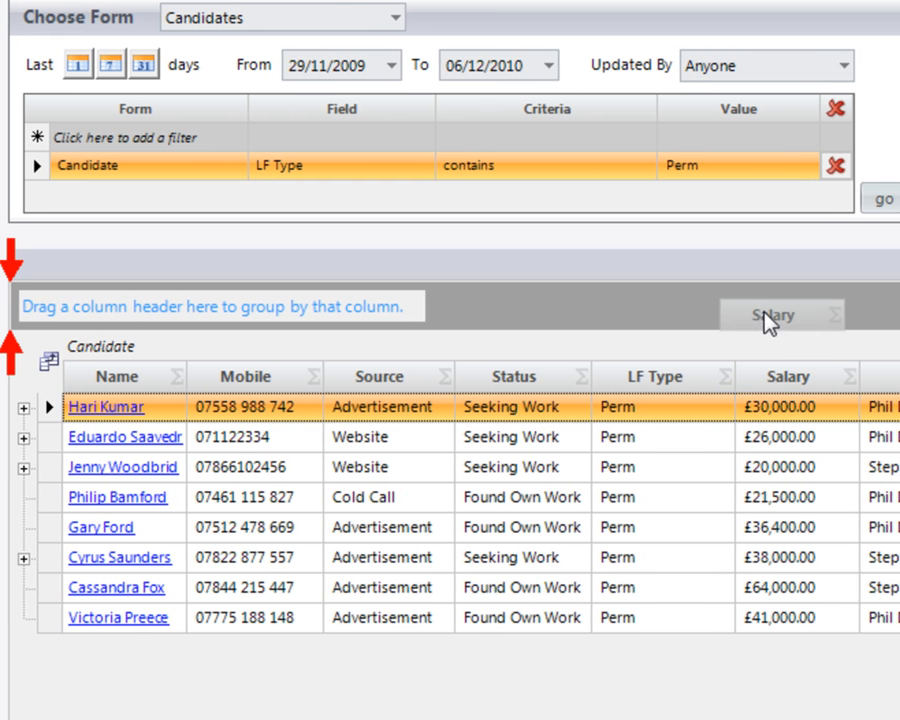
{"action": "left_click_drag", "start_coordinate": [780, 316], "coordinate": [110, 304]}
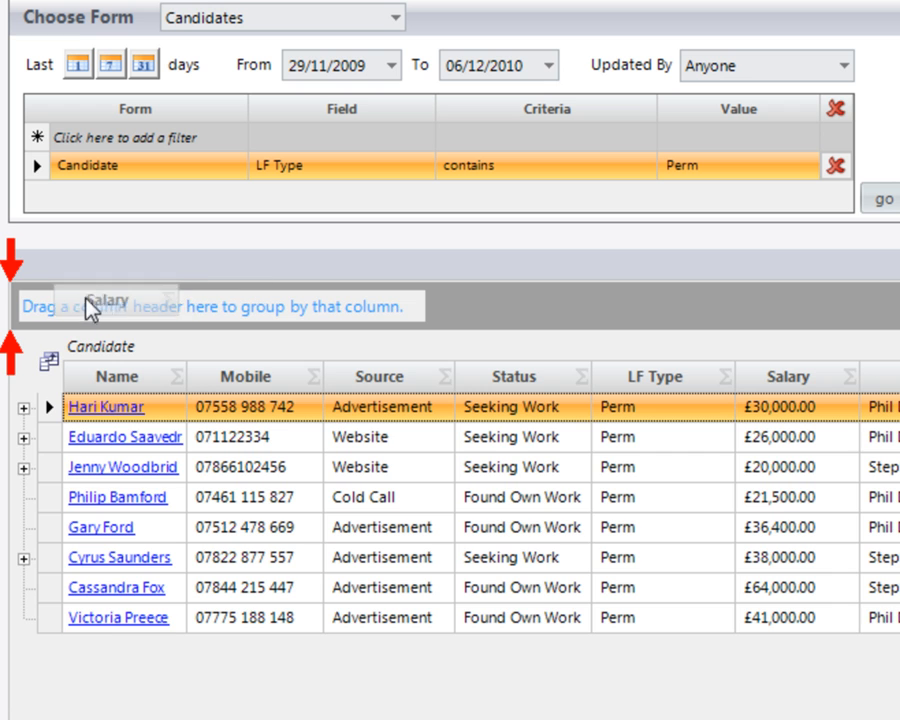
{"action": "left_click_drag", "start_coordinate": [788, 376], "coordinate": [100, 304]}
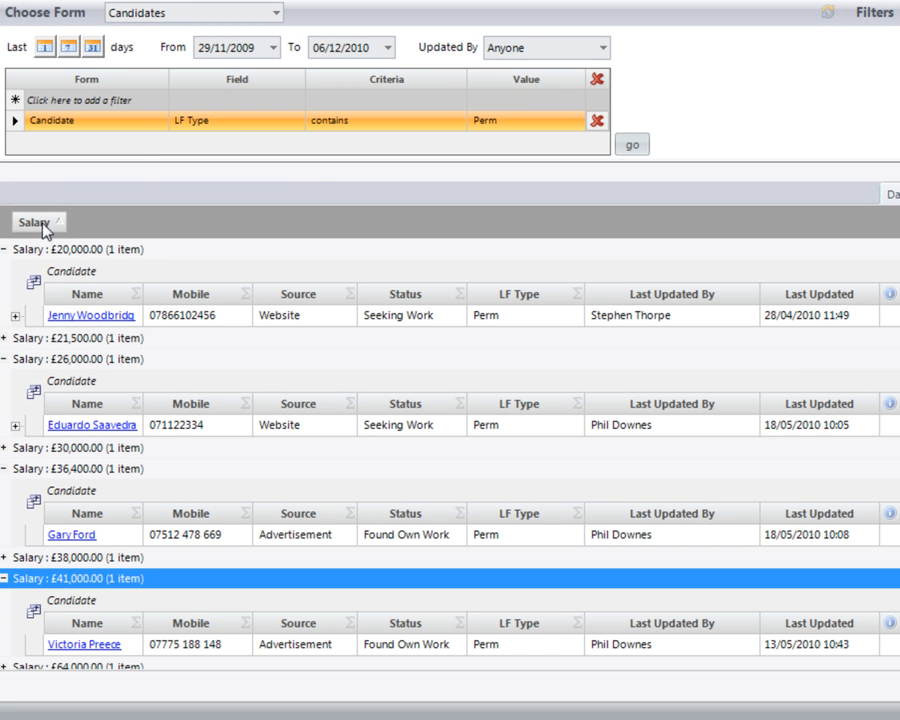
{"action": "left_click", "coordinate": [32, 220]}
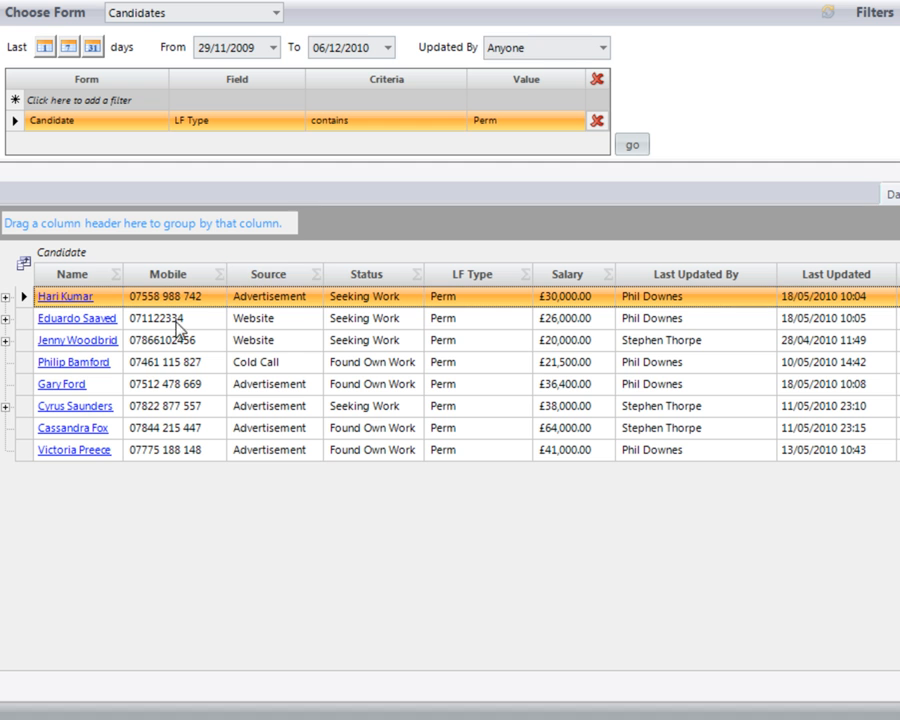
{"action": "mouse_move", "coordinate": [10, 304]}
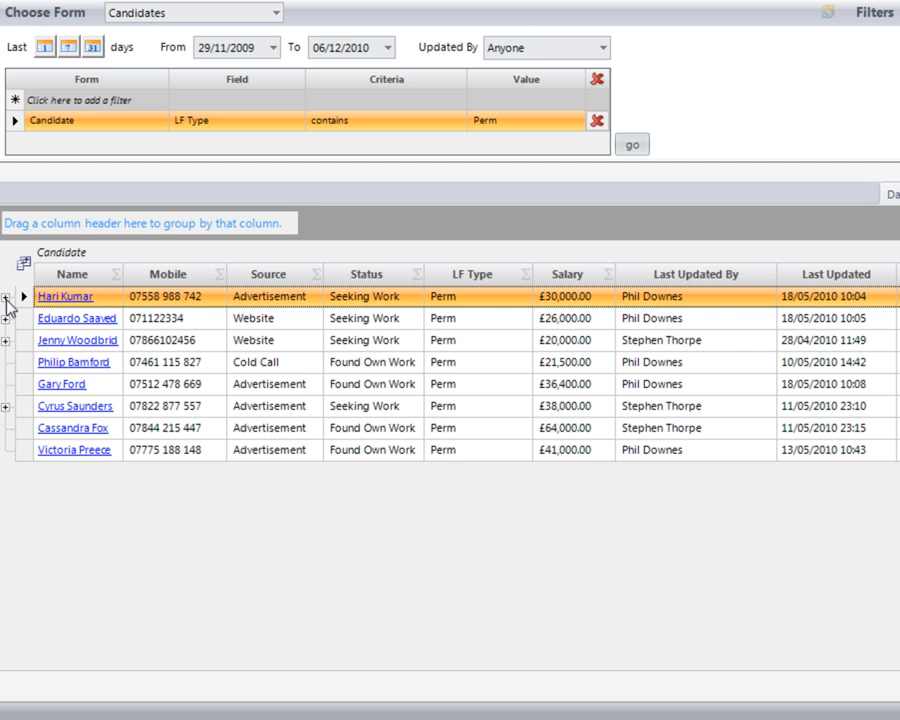
{"action": "left_click", "coordinate": [24, 296]}
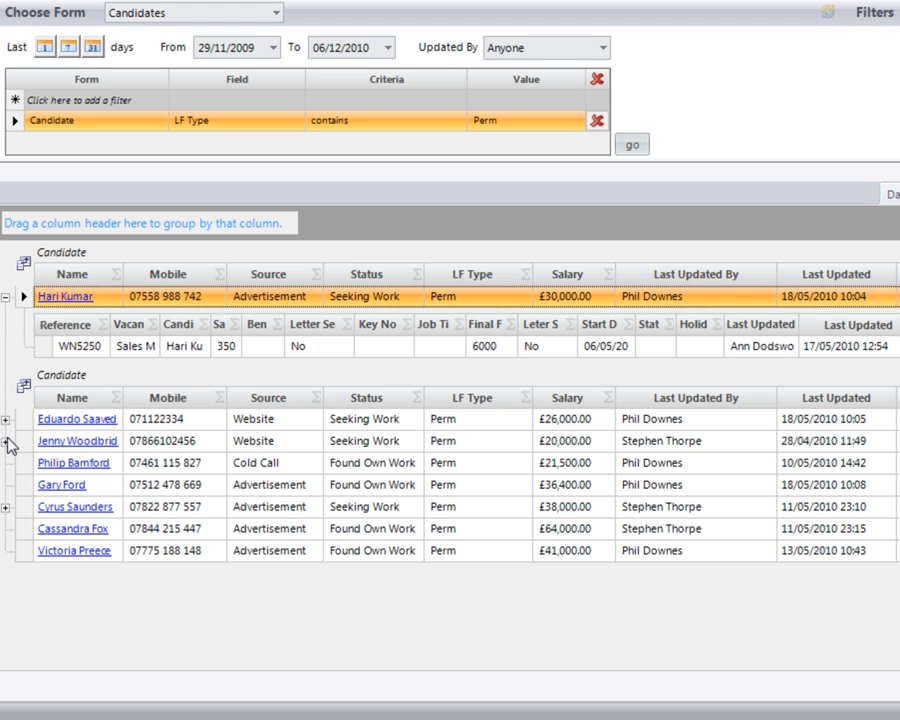
{"action": "left_click", "coordinate": [8, 442]}
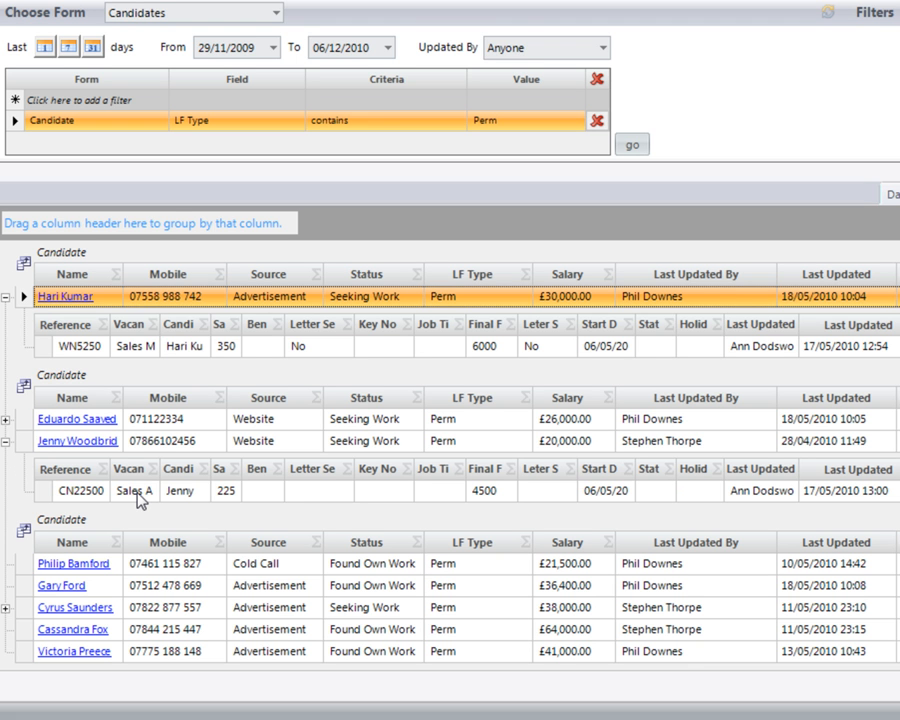
{"action": "mouse_move", "coordinate": [136, 492]}
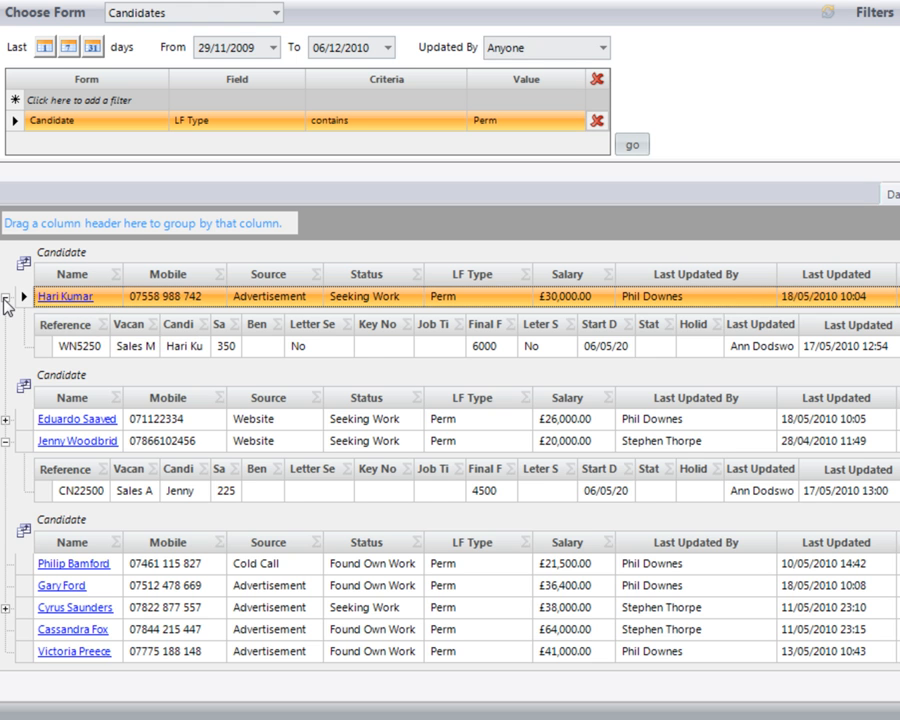
{"action": "left_click", "coordinate": [24, 296]}
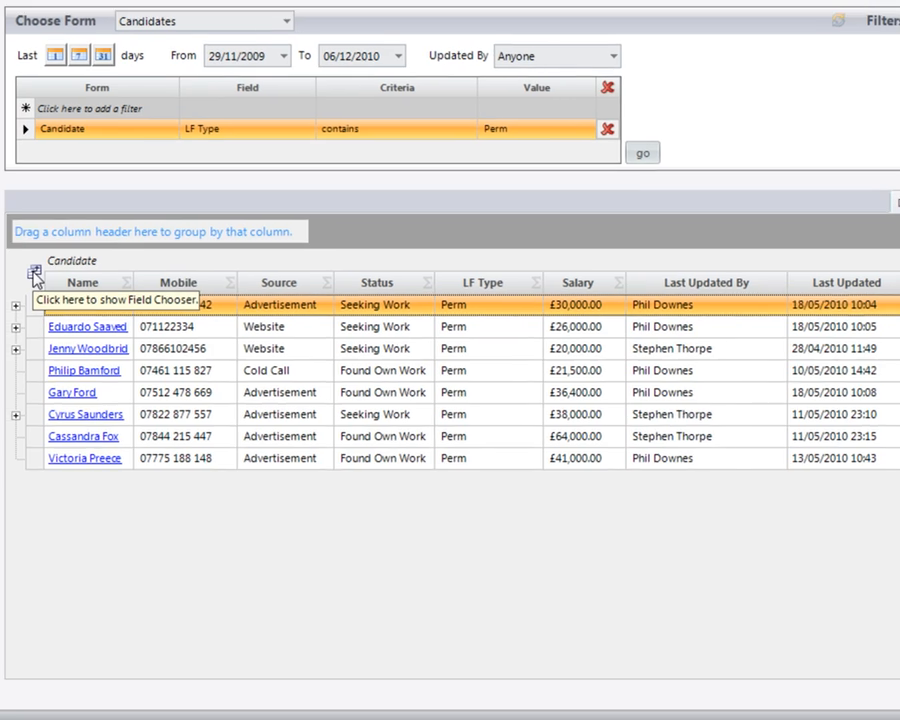
Add Postcode as a result column via the Field Chooser
{"action": "left_click", "coordinate": [32, 282]}
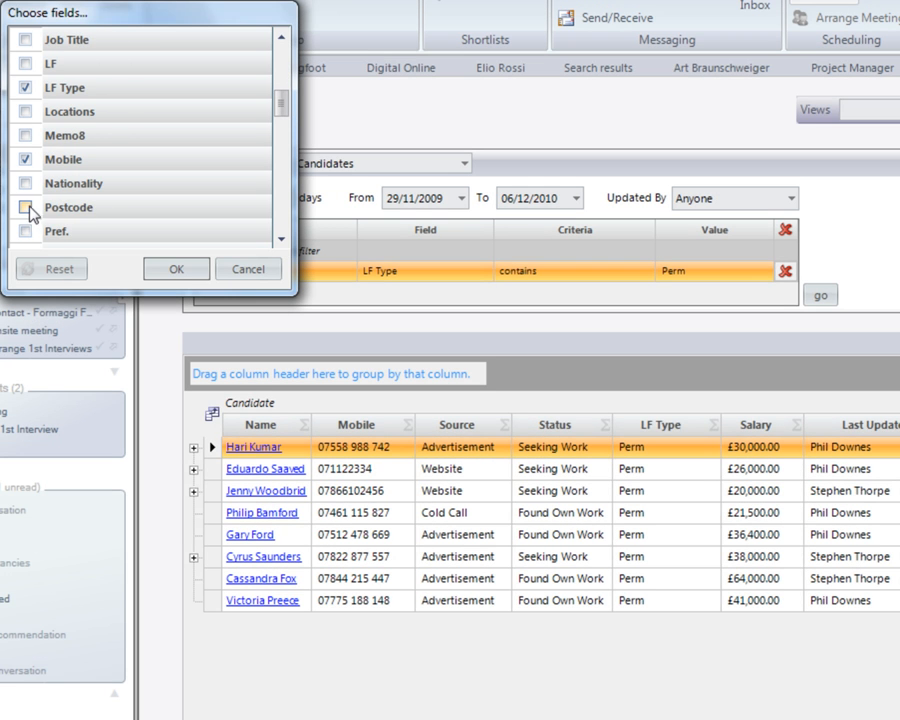
{"action": "left_click", "coordinate": [28, 206]}
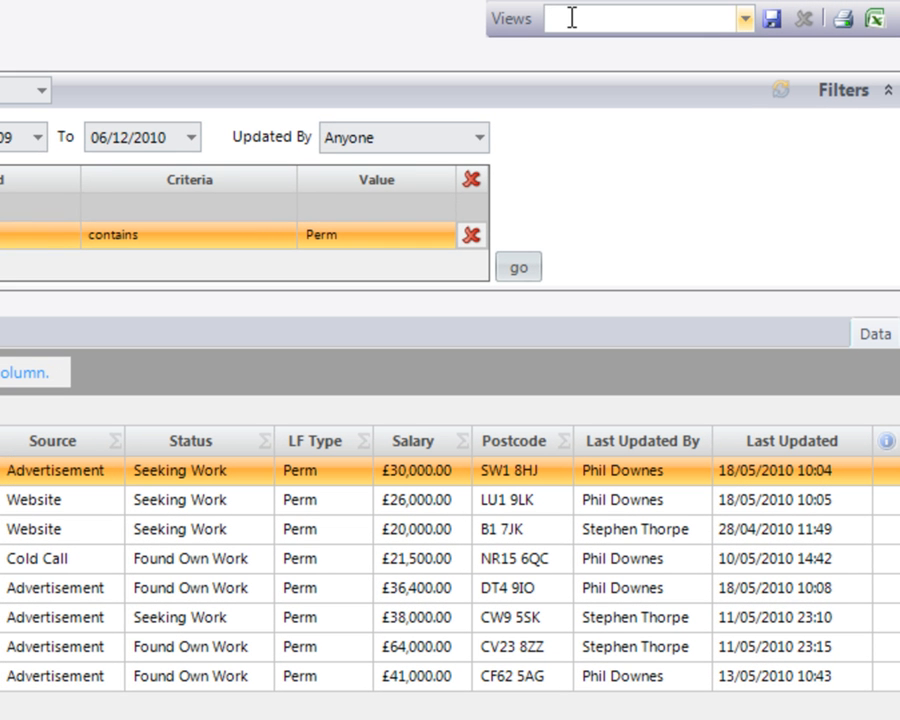
Save the results as view 'cand perm role' and reload it from saved views
{"action": "type", "text": "cand"}
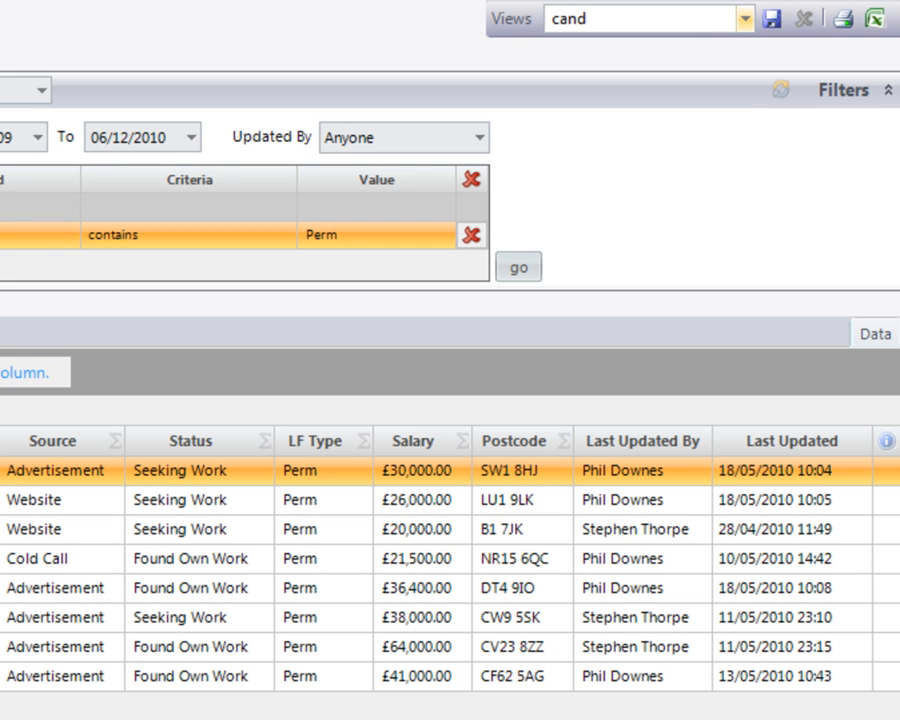
{"action": "type", "text": "perm"}
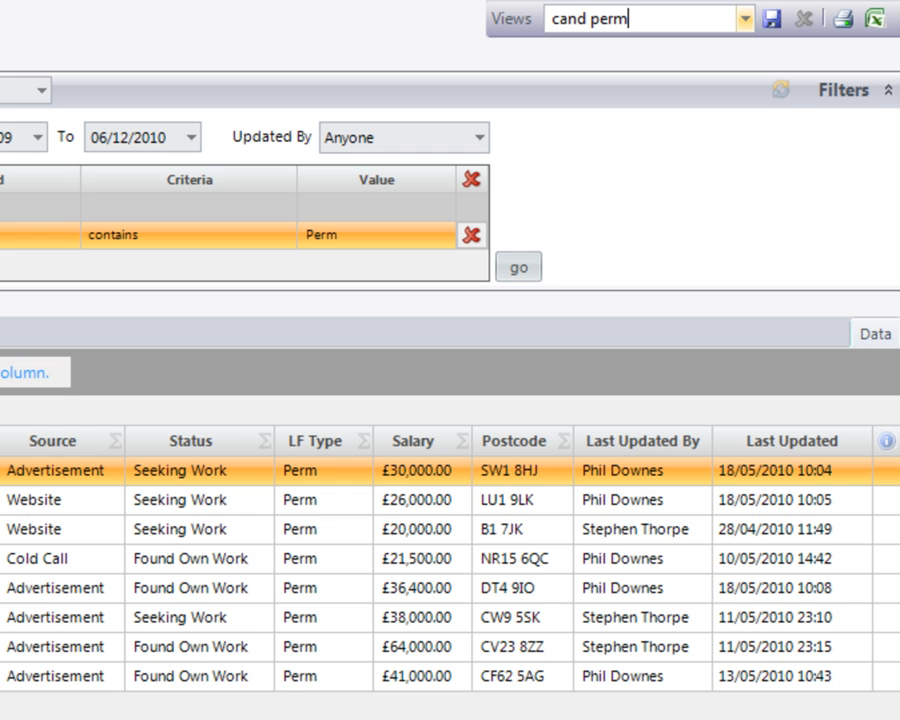
{"action": "type", "text": "role"}
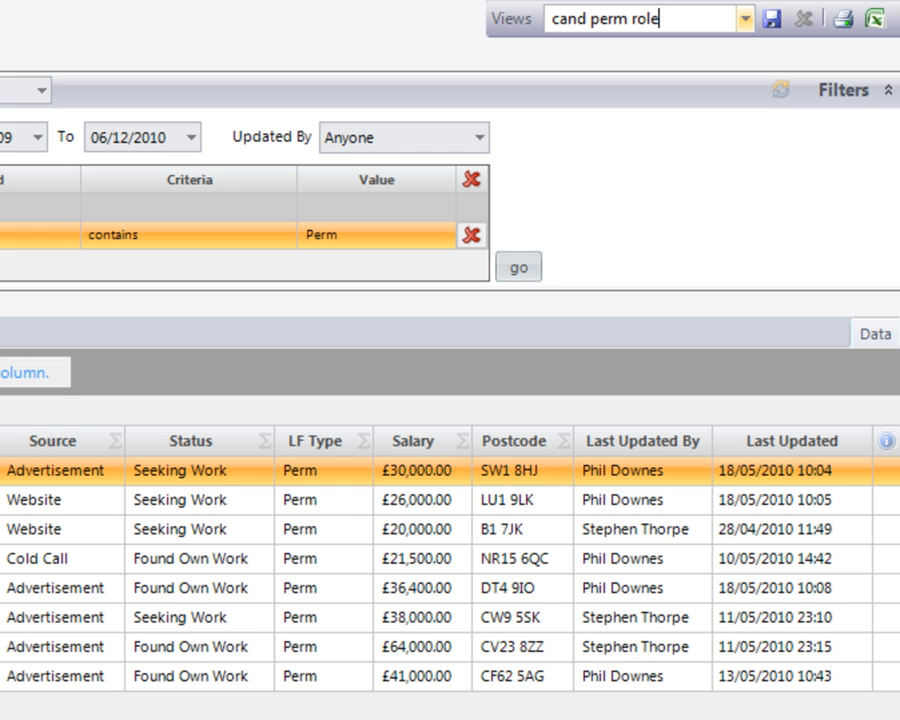
{"action": "left_click", "coordinate": [772, 18]}
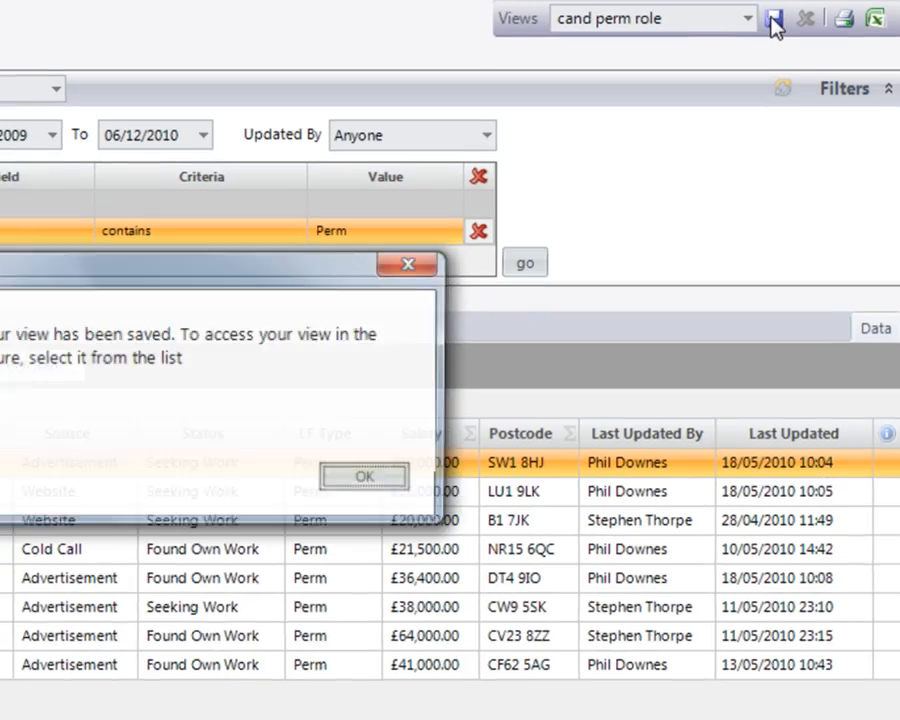
{"action": "left_click", "coordinate": [364, 476]}
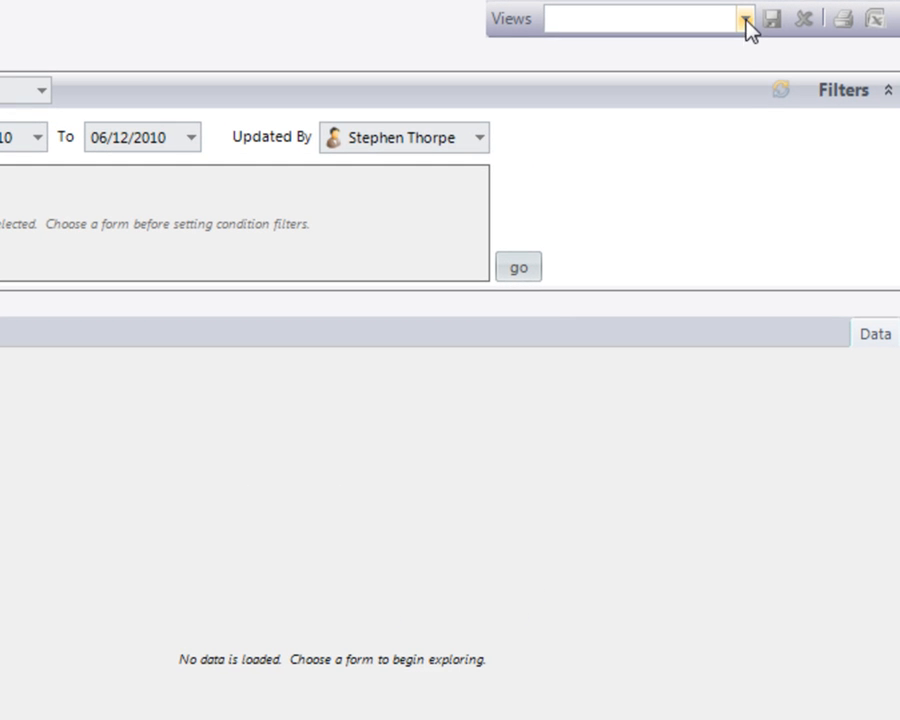
{"action": "left_click", "coordinate": [740, 18]}
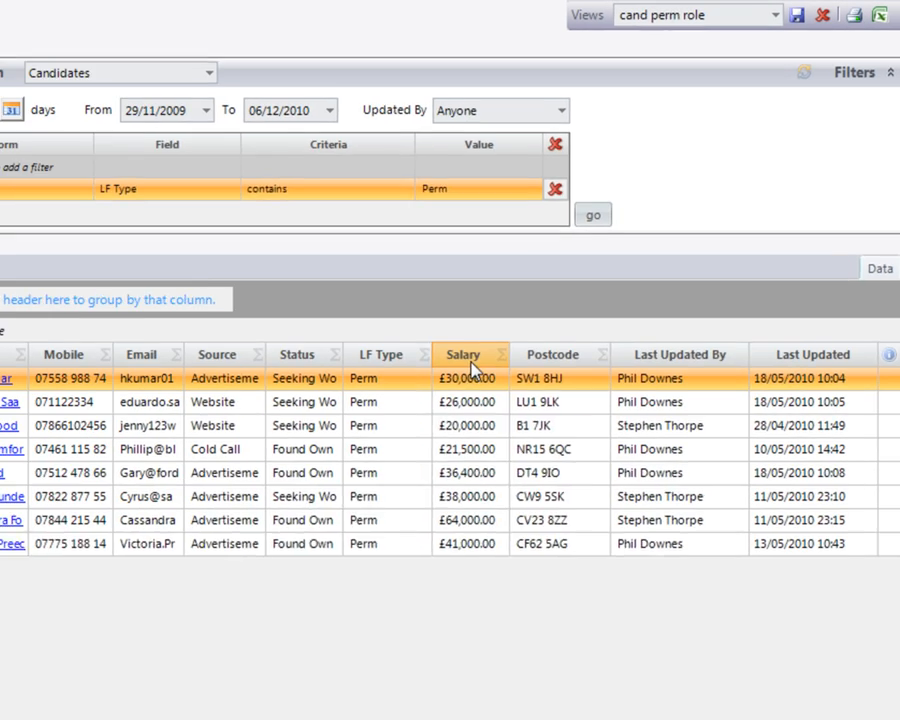